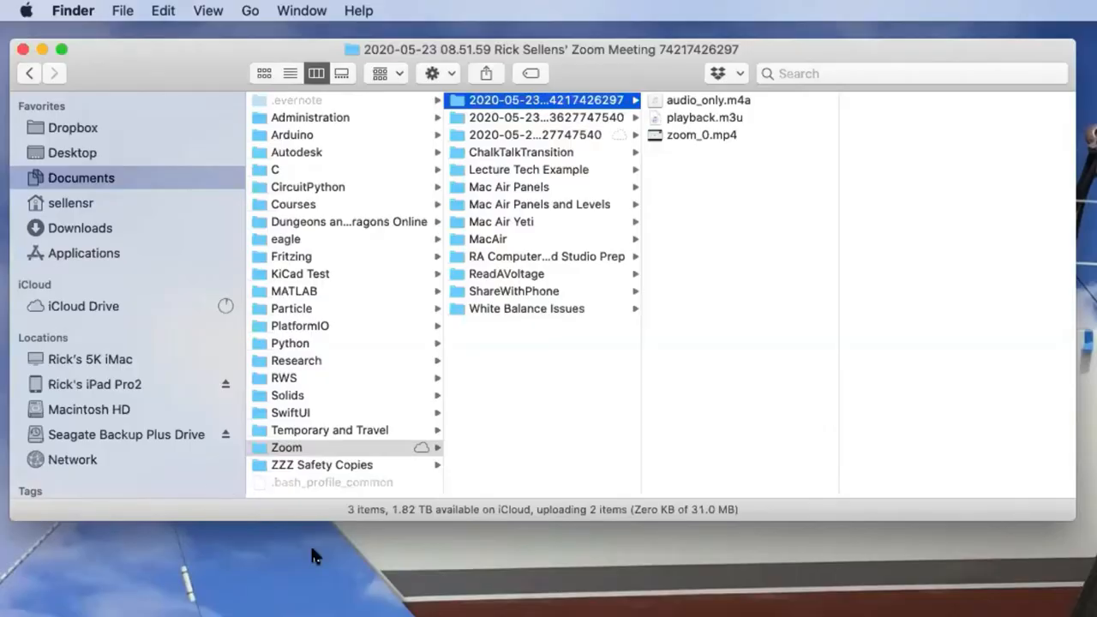
pyautogui.moveTo(603, 211)
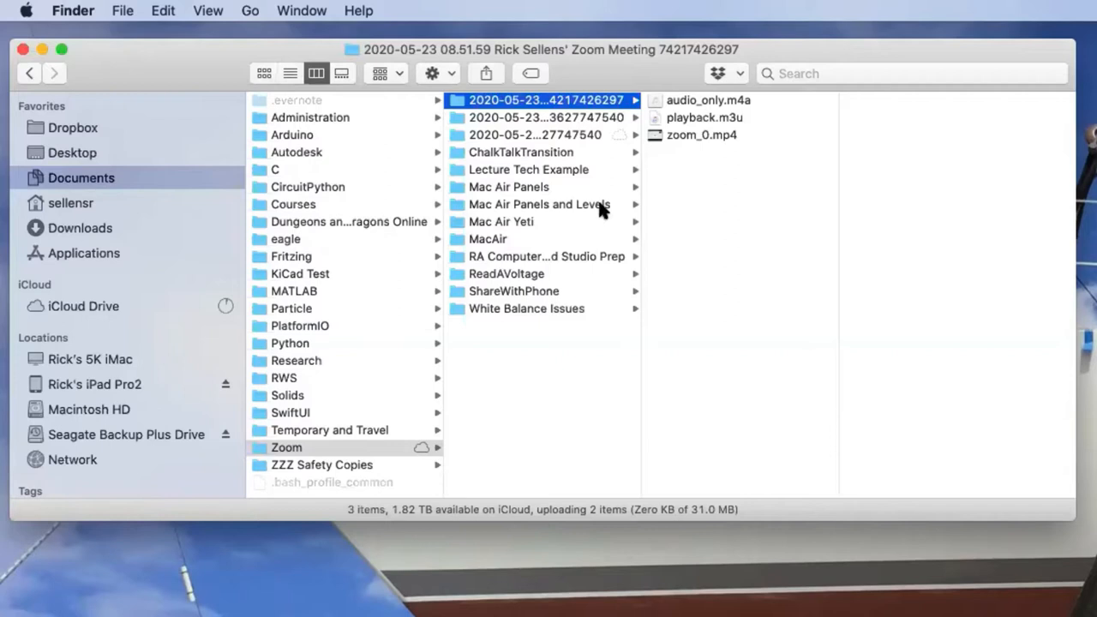
pyautogui.moveTo(510, 135)
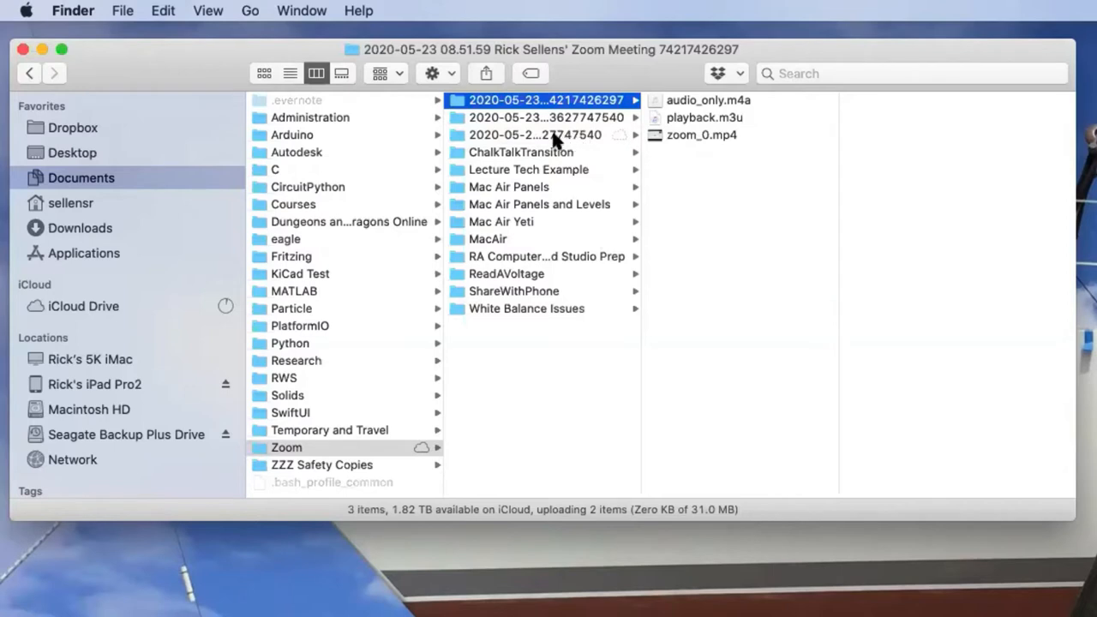
pyautogui.moveTo(536, 134)
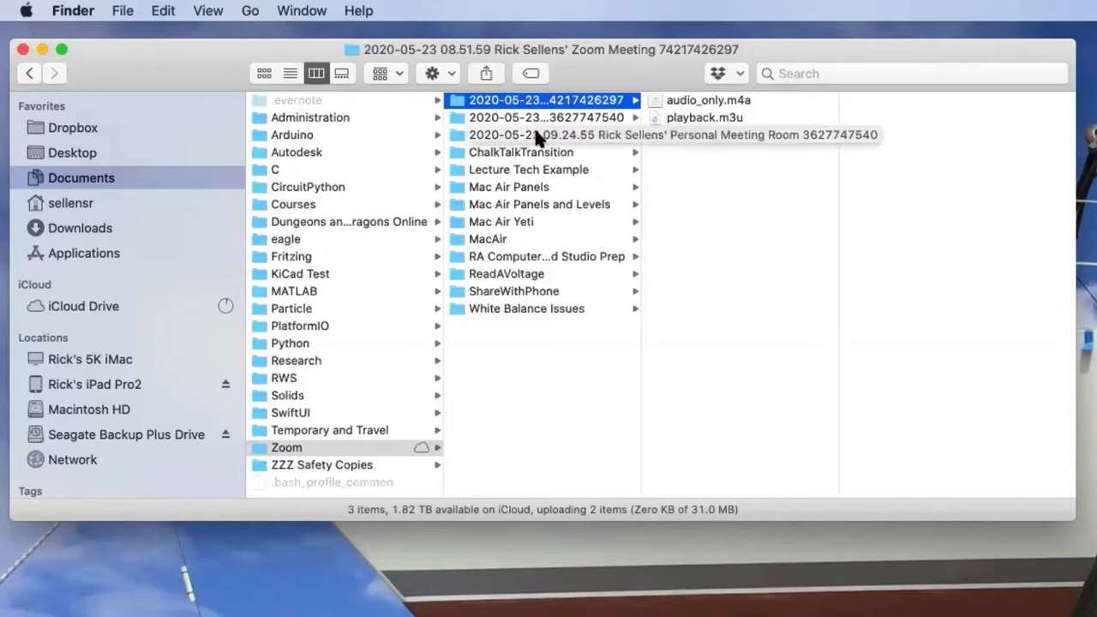
# Look inside the personal meeting room folder, then return to the folder holding zoom_0.mp4.
pyautogui.click(536, 134)
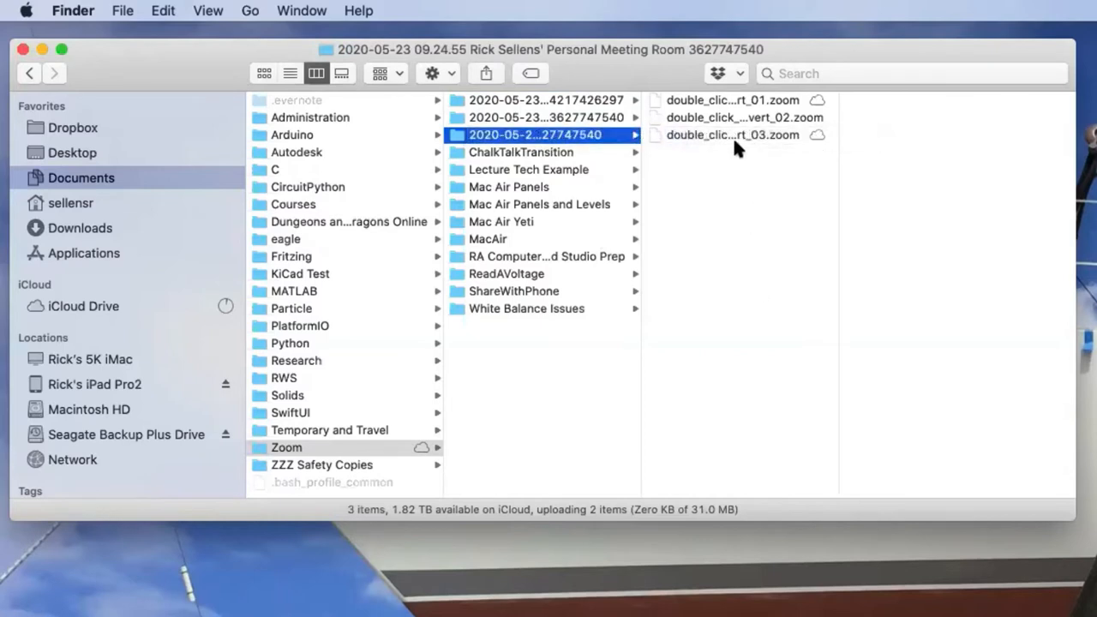
pyautogui.moveTo(737, 117)
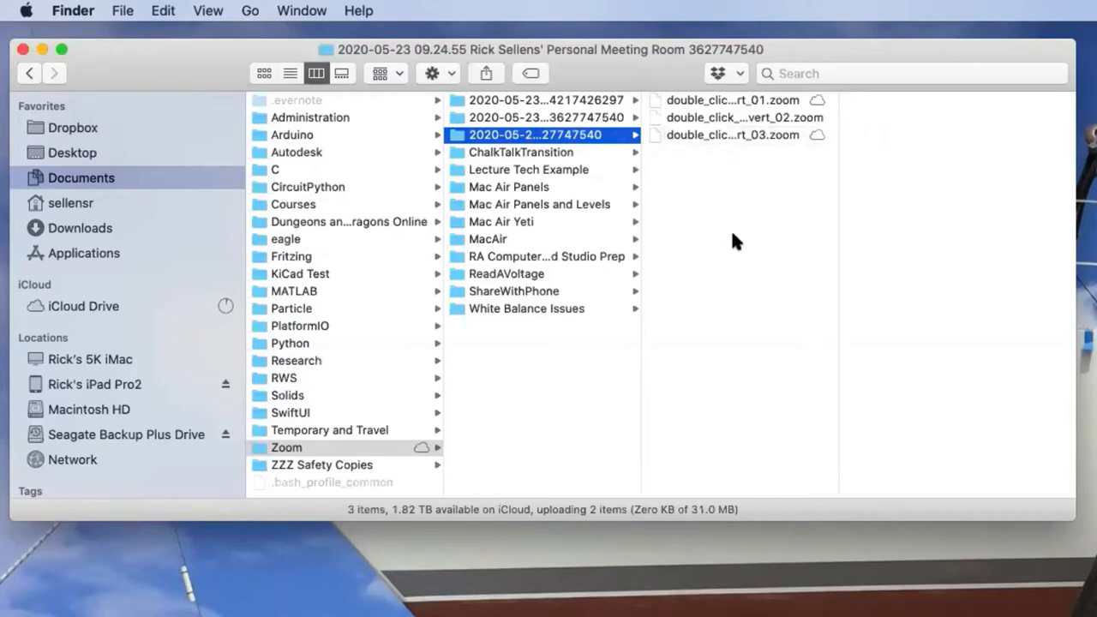
pyautogui.moveTo(538, 120)
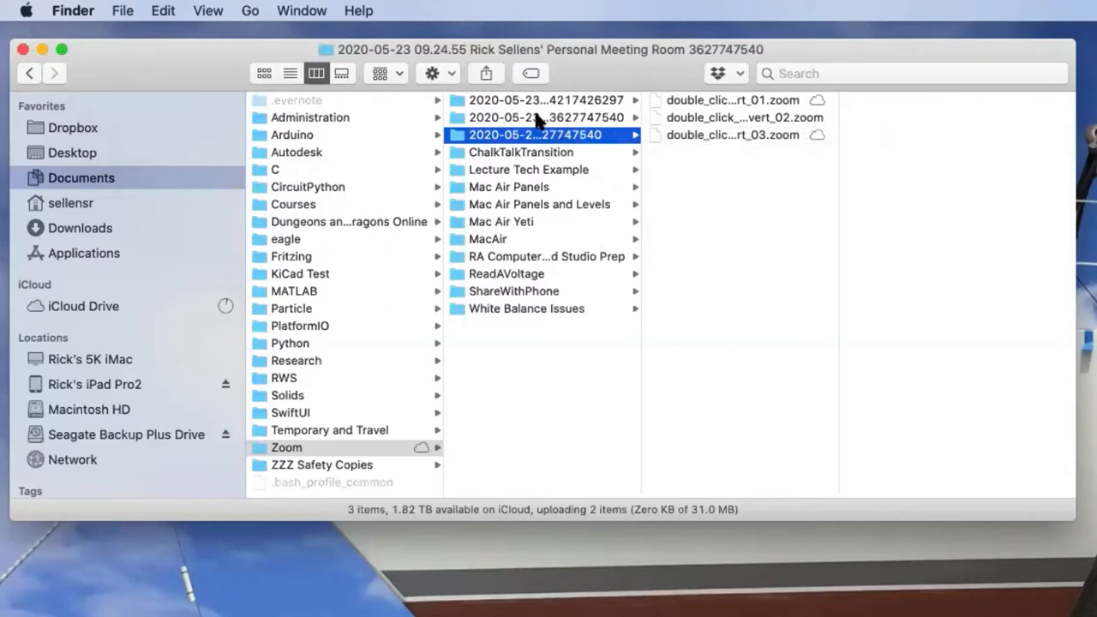
pyautogui.click(547, 99)
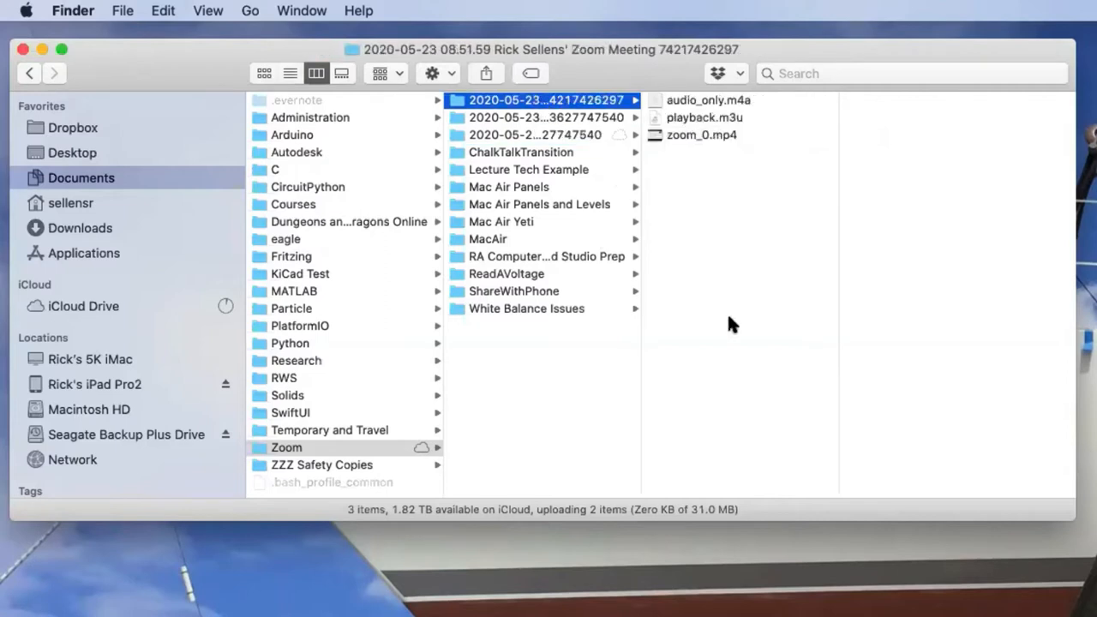
pyautogui.moveTo(677, 144)
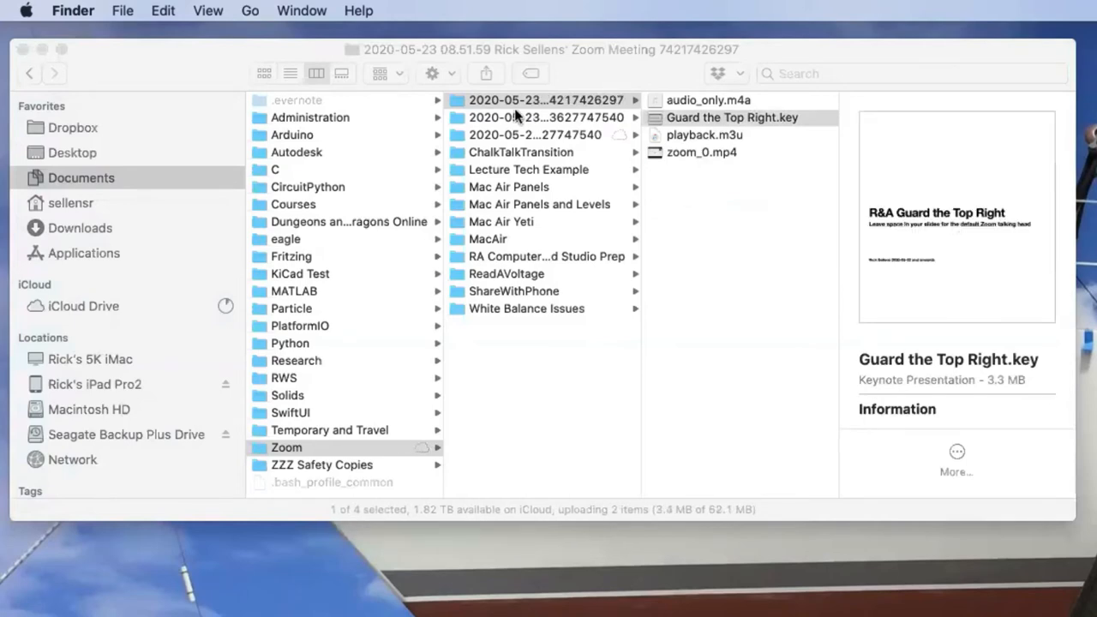
# Select the meeting folder in the Zoom column and rename it Guard the Top Right.
pyautogui.click(546, 100)
pyautogui.write('Guard the Top Right')
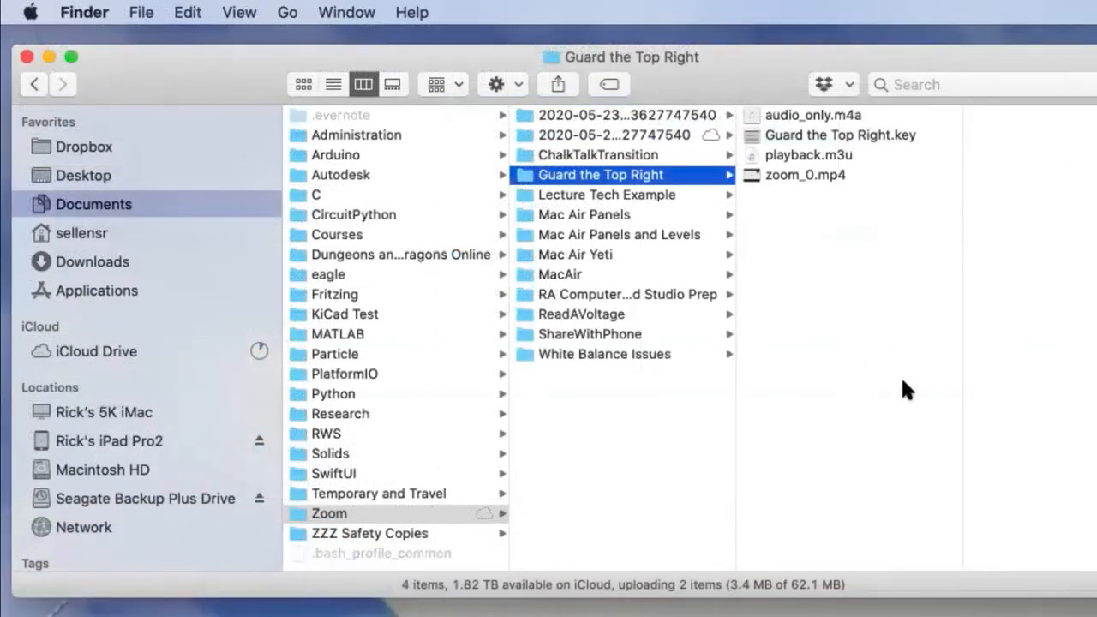
pyautogui.moveTo(835, 247)
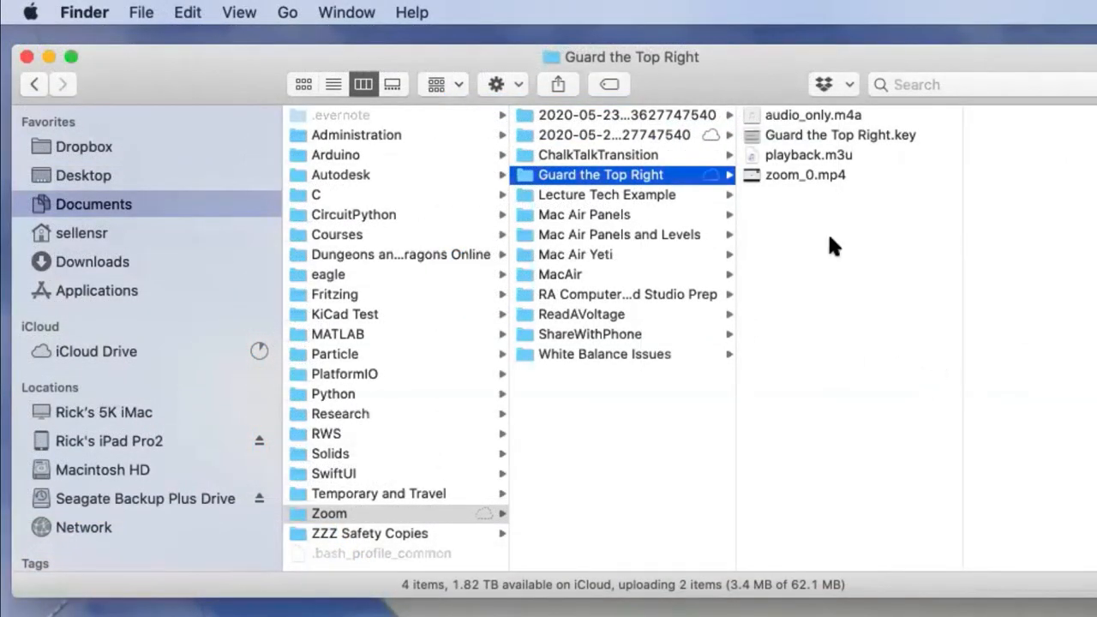
pyautogui.moveTo(815, 180)
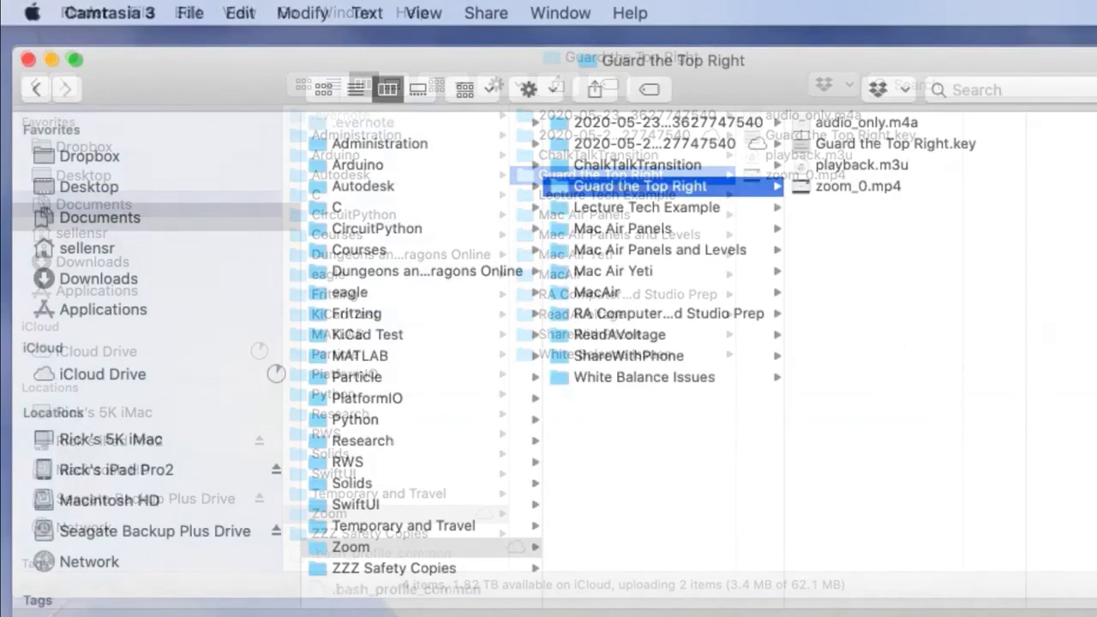
# Import zoom_0.mp4 from Zoom > Guard the Top Right into Camtasia's Media Bin.
pyautogui.click(190, 13)
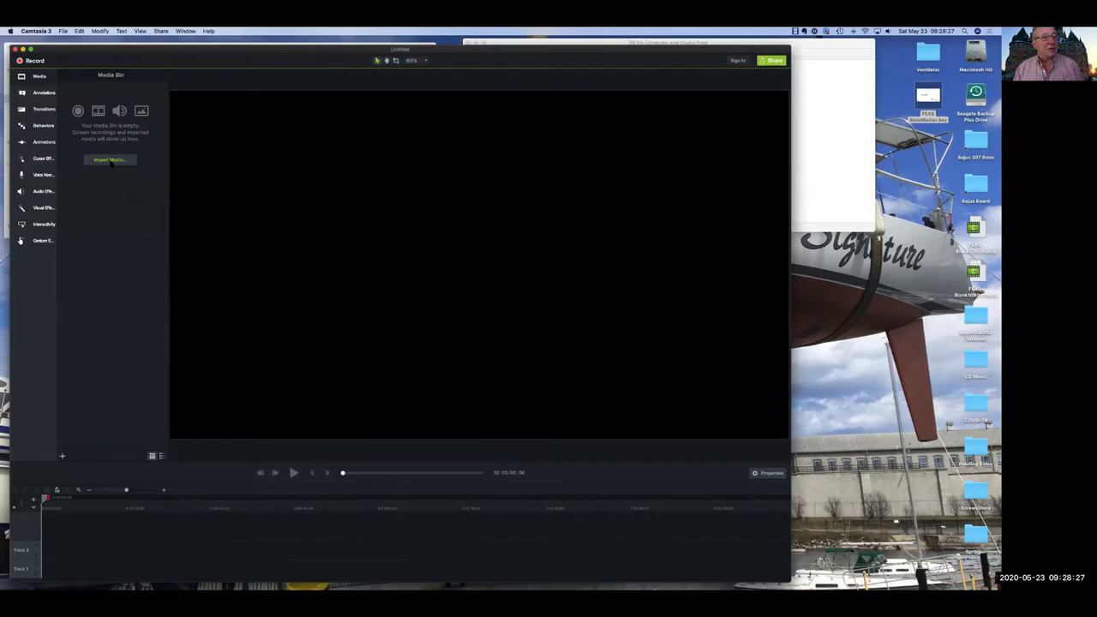
pyautogui.click(109, 160)
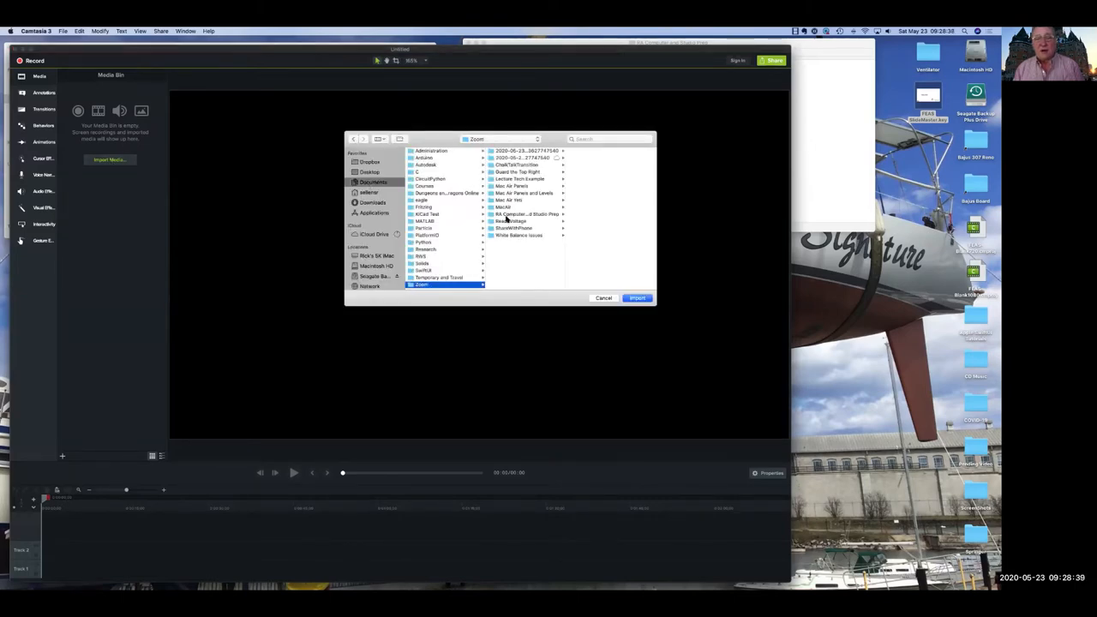
pyautogui.click(517, 171)
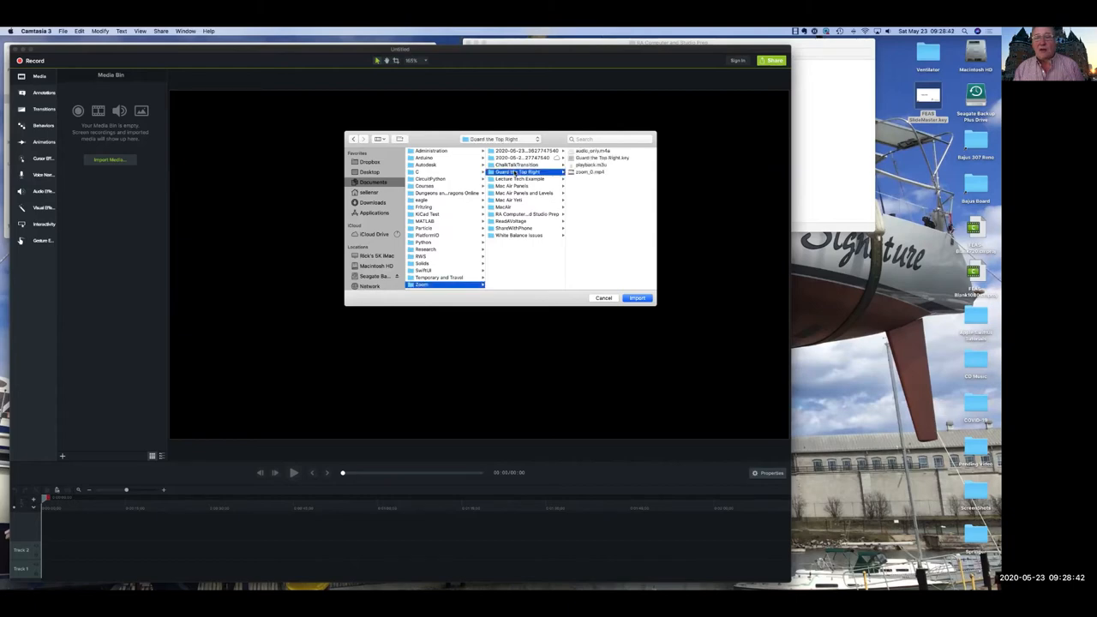
pyautogui.click(636, 298)
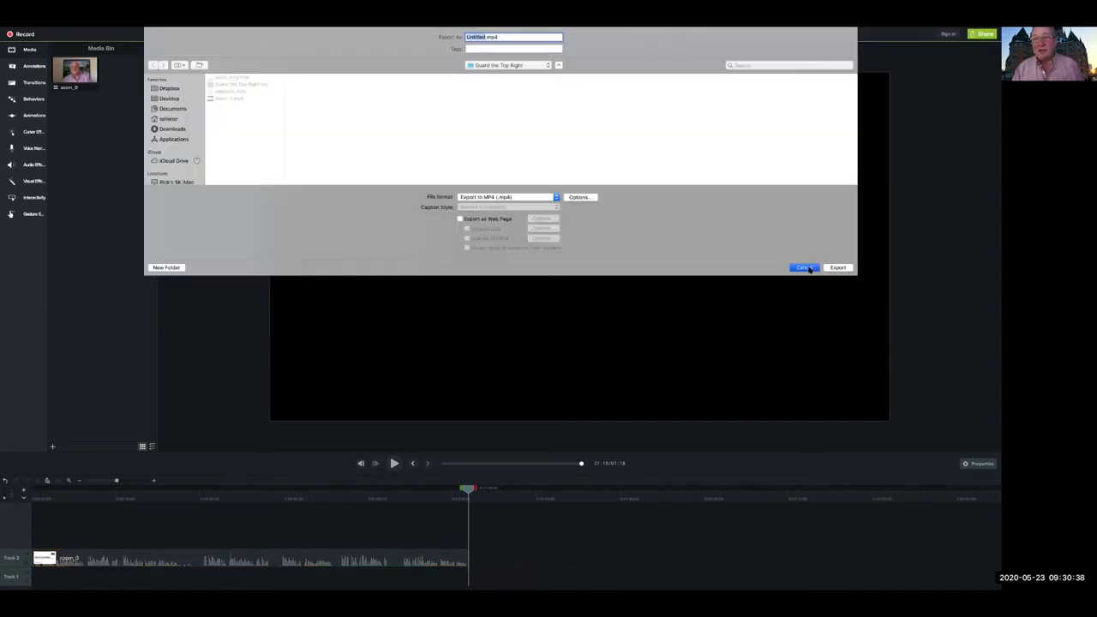
# Cancel the MP4 export, leaving zoom_0.mp4 on the untitled project's timeline.
pyautogui.click(804, 267)
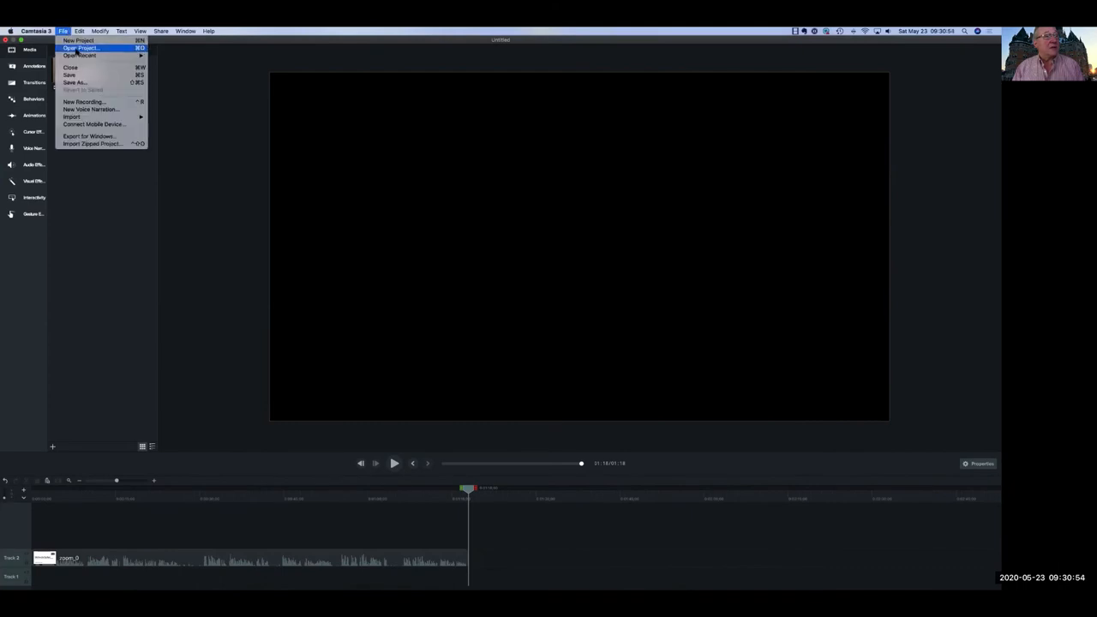
pyautogui.moveTo(76, 82)
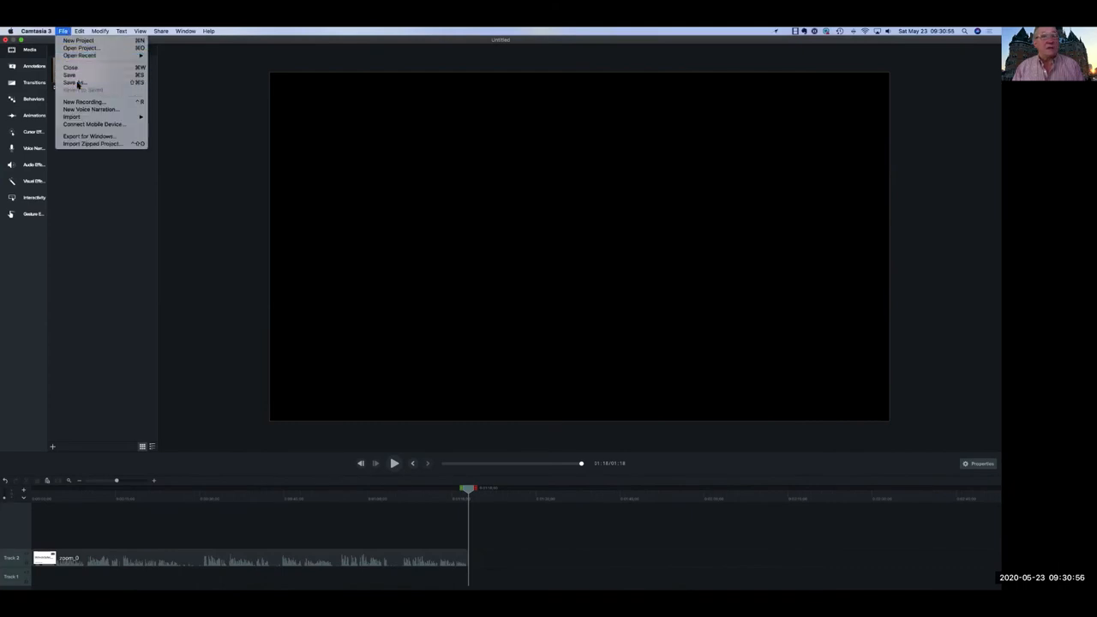
# Save the project as Guard the Top Right.cmproj in Zoom > Guard the Top Right.
pyautogui.click(74, 83)
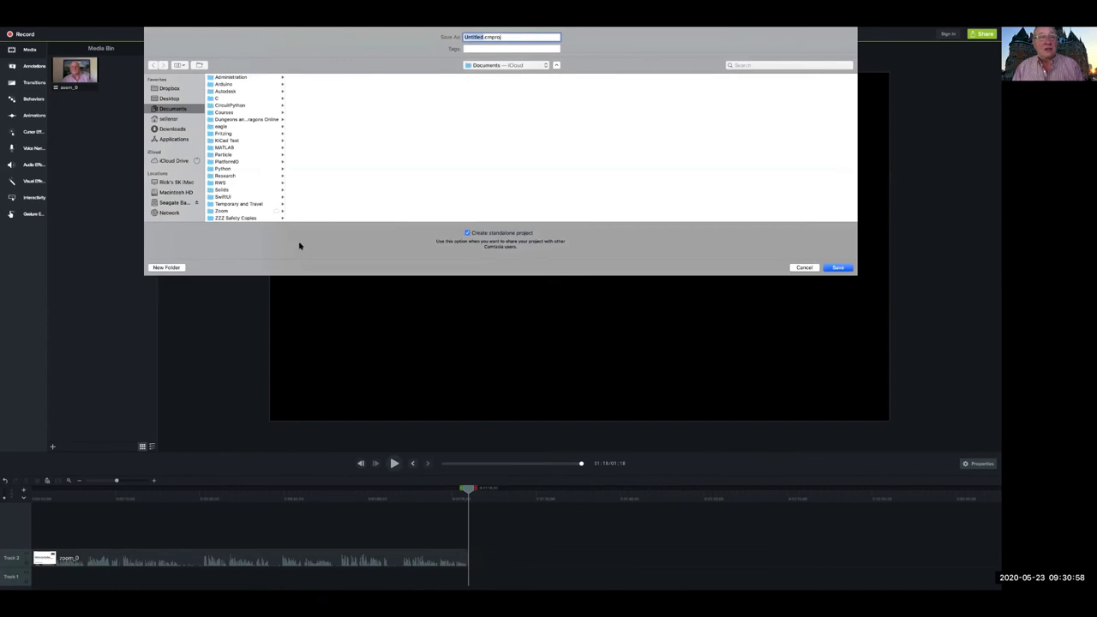
pyautogui.click(222, 211)
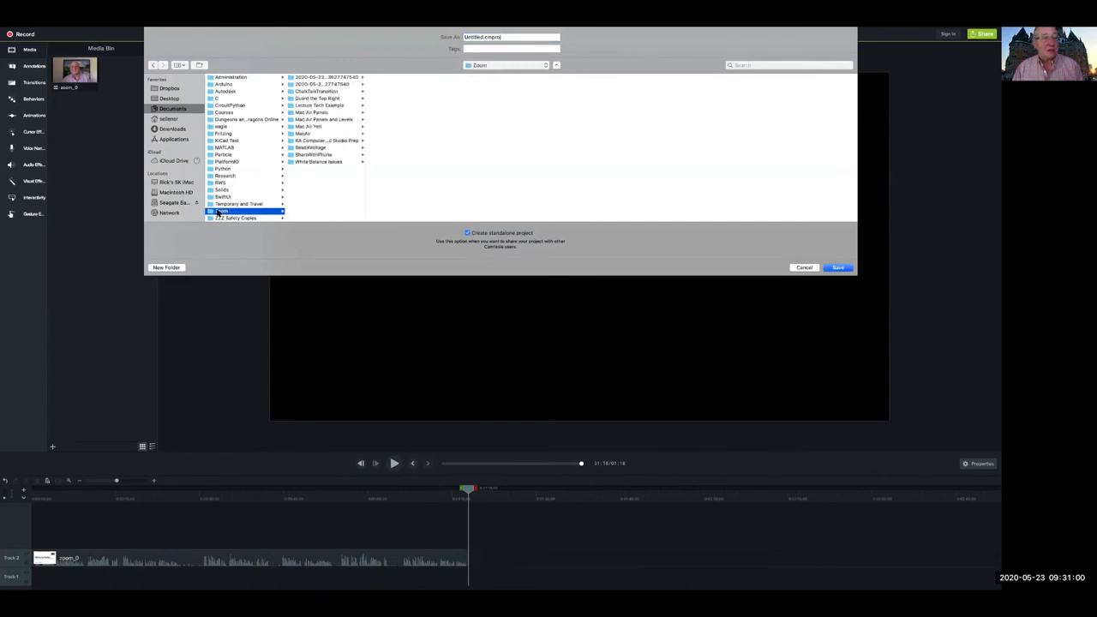
pyautogui.moveTo(319, 101)
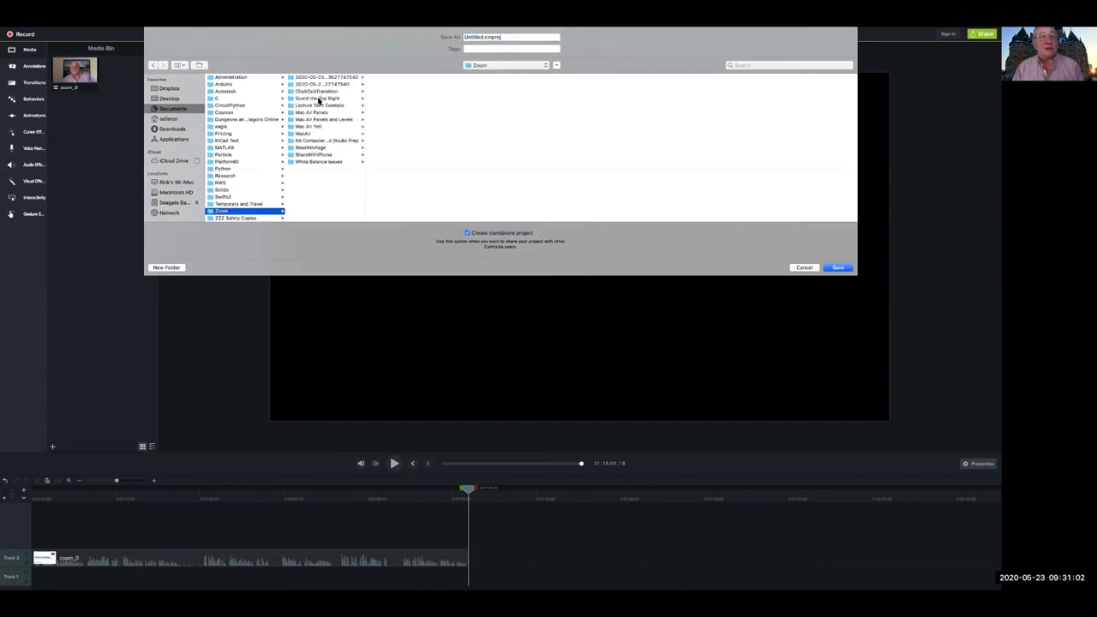
pyautogui.click(317, 98)
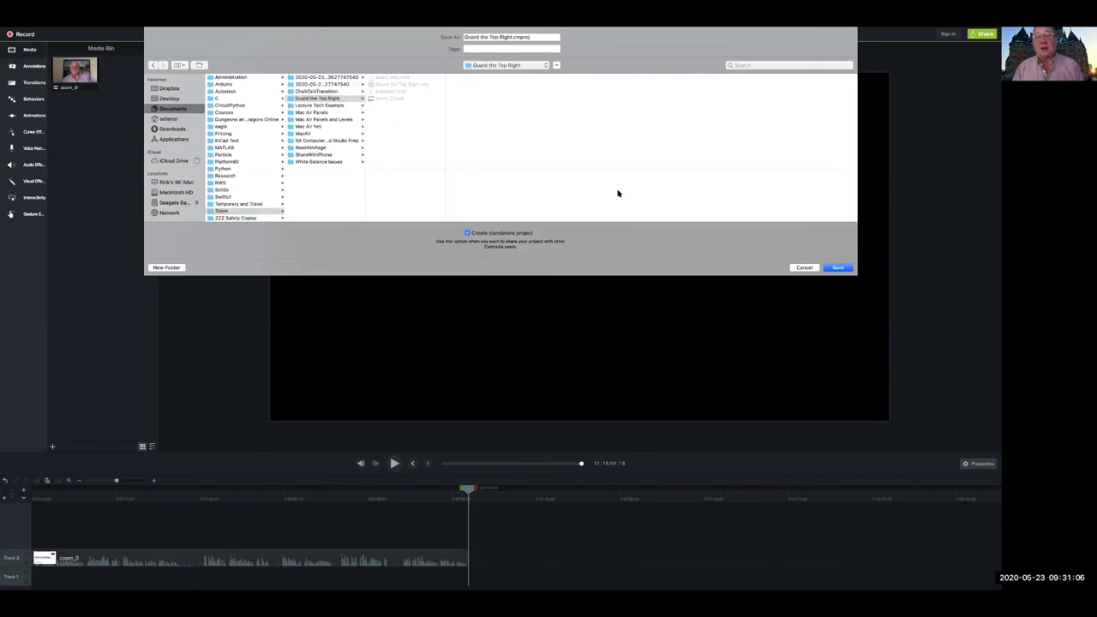
pyautogui.click(838, 268)
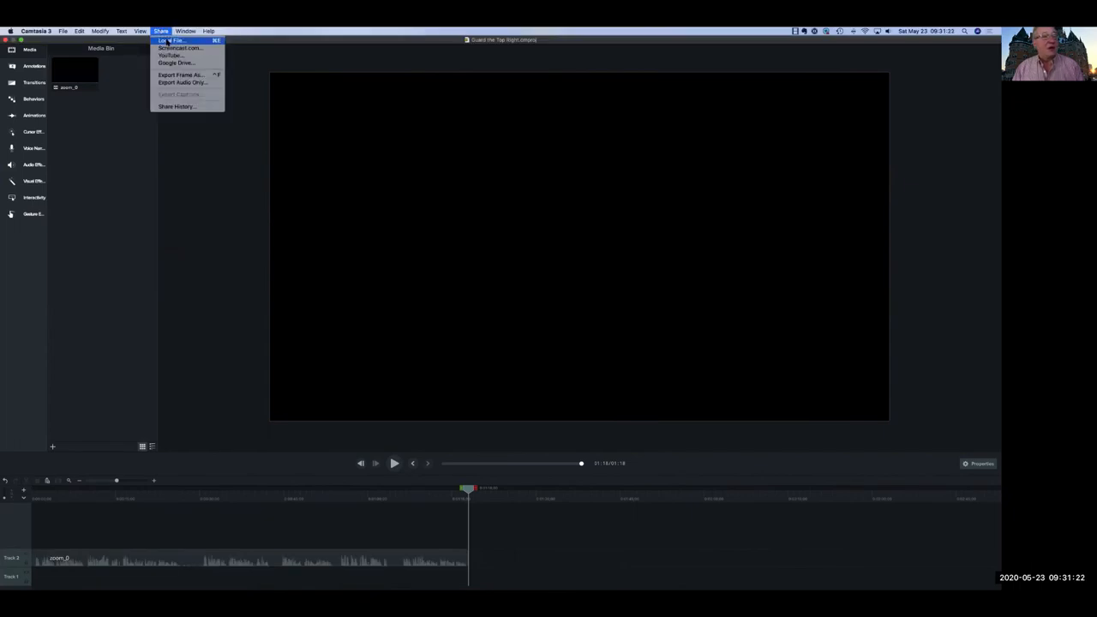
# Export Guard the Top Right.mp4 as a local MP4 file and reveal it in Finder.
pyautogui.click(173, 40)
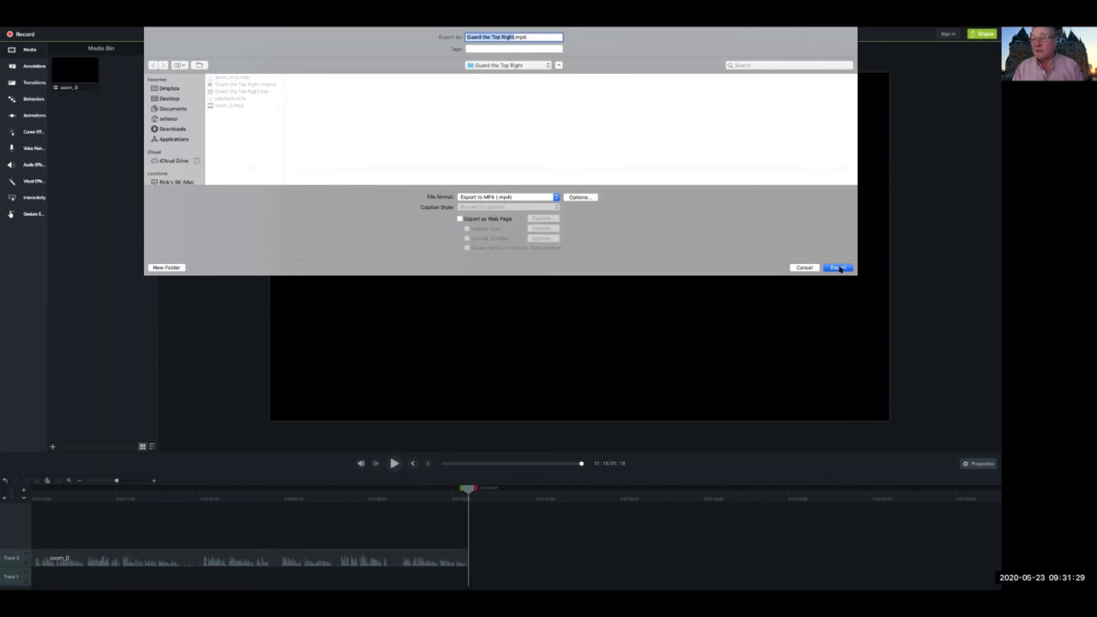
pyautogui.click(837, 267)
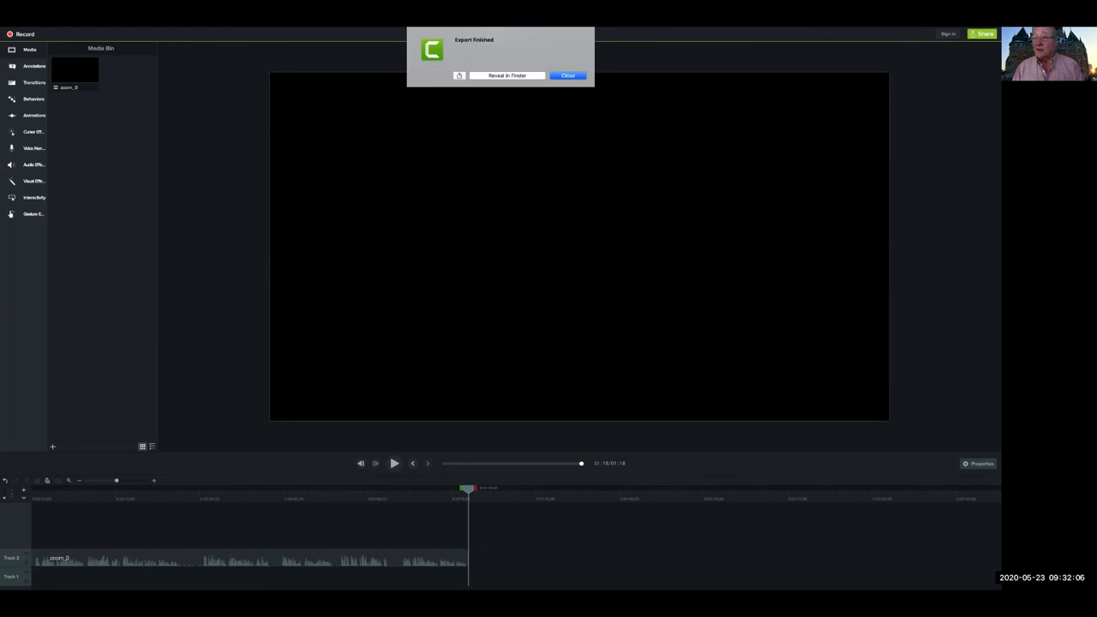
pyautogui.click(506, 76)
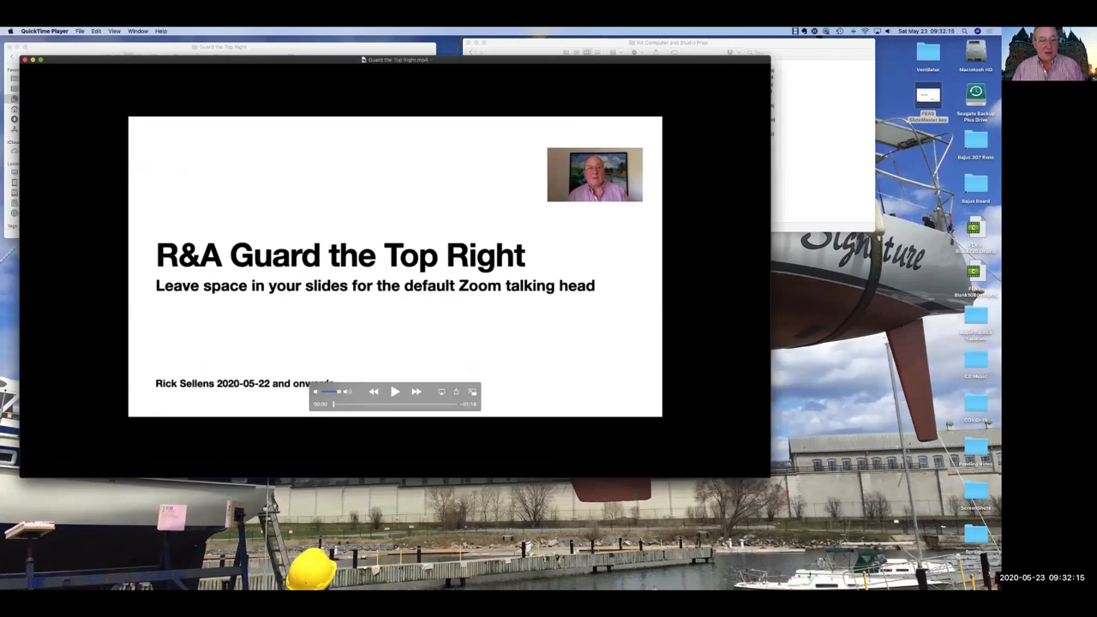
# Start playback of Guard the Top Right.mp4 in QuickTime Player.
pyautogui.click(394, 392)
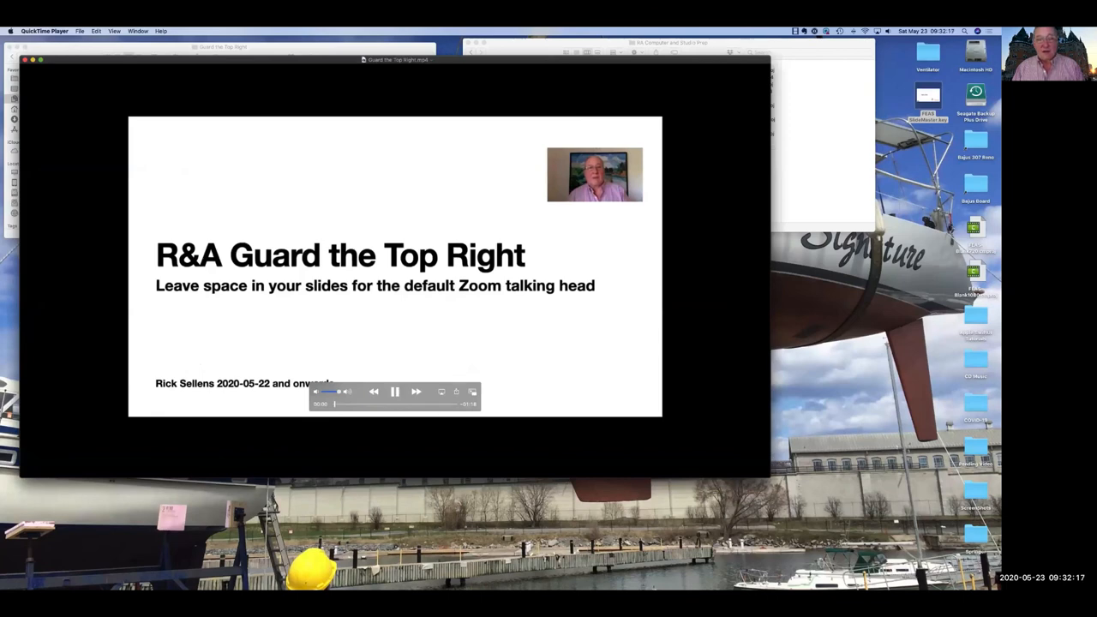